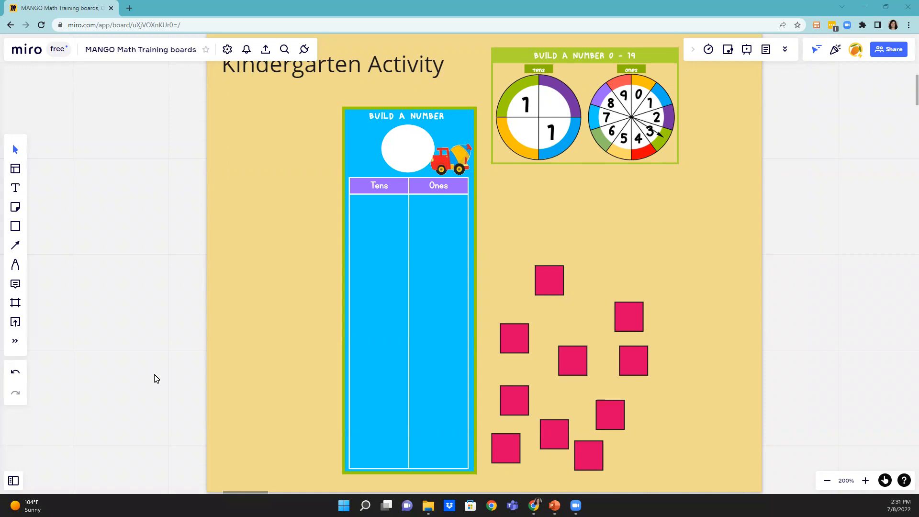
mouse_move(642, 165)
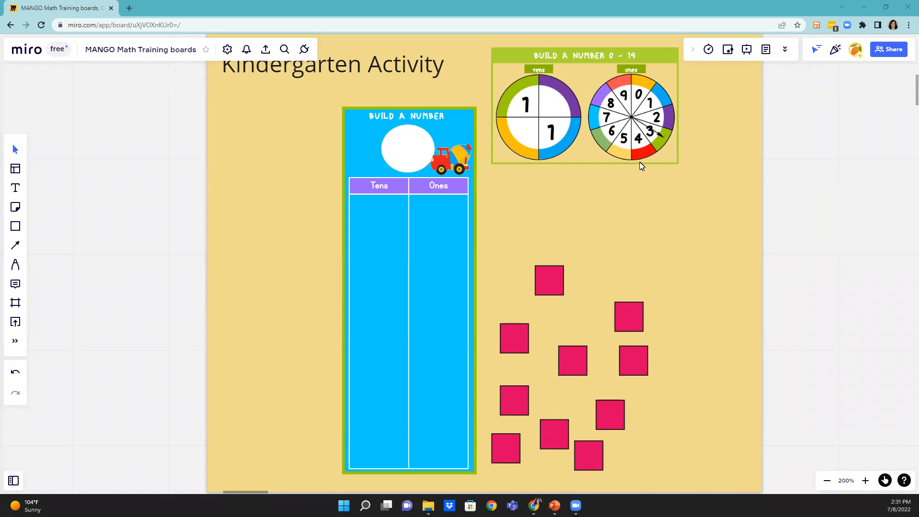
Drag three pink tiles into the Ones column, stacked upward from the bottom
drag(549, 279, 547, 285)
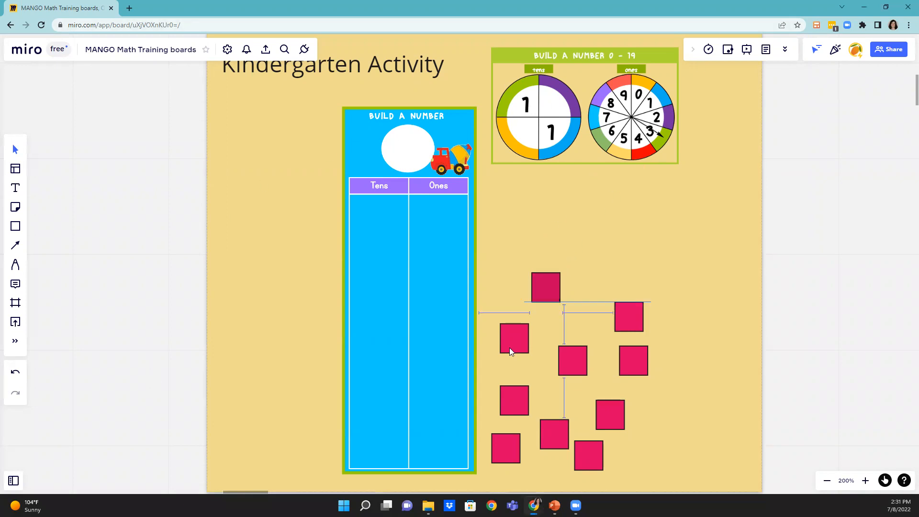
drag(545, 286, 434, 451)
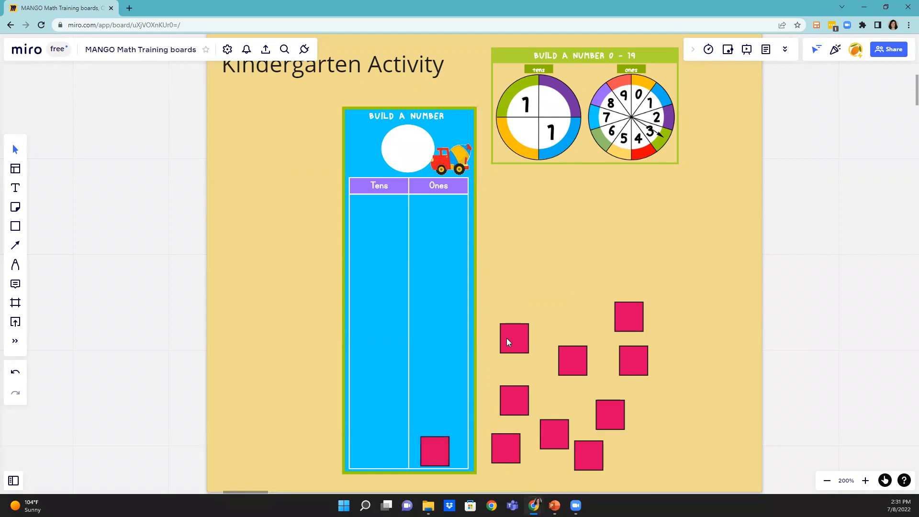
drag(515, 339, 434, 416)
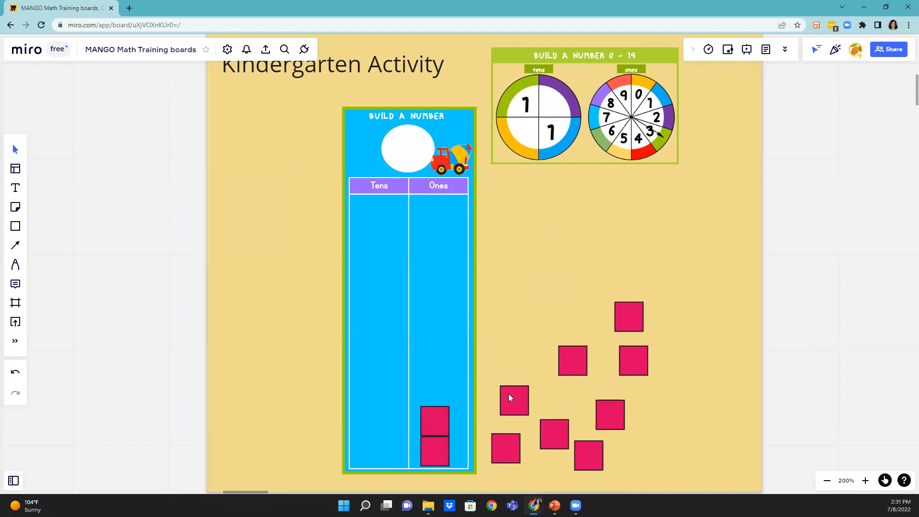
drag(515, 400, 434, 387)
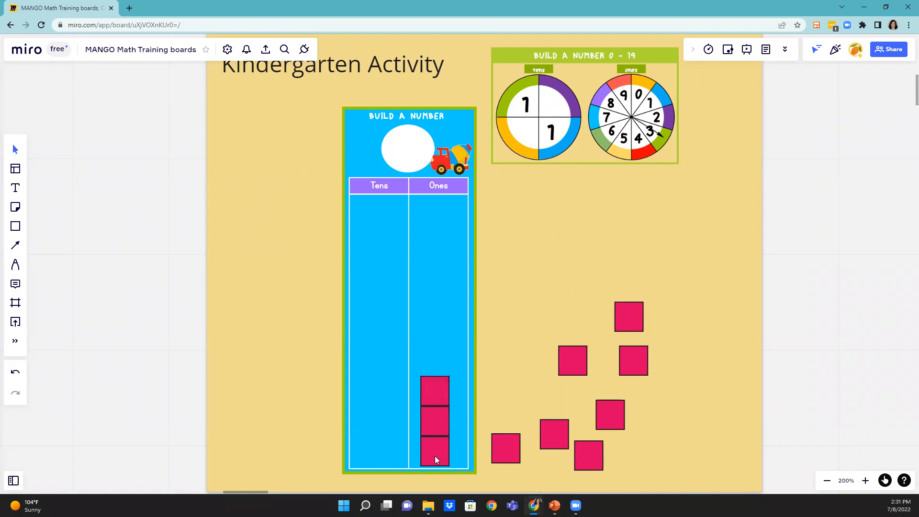
mouse_move(423, 432)
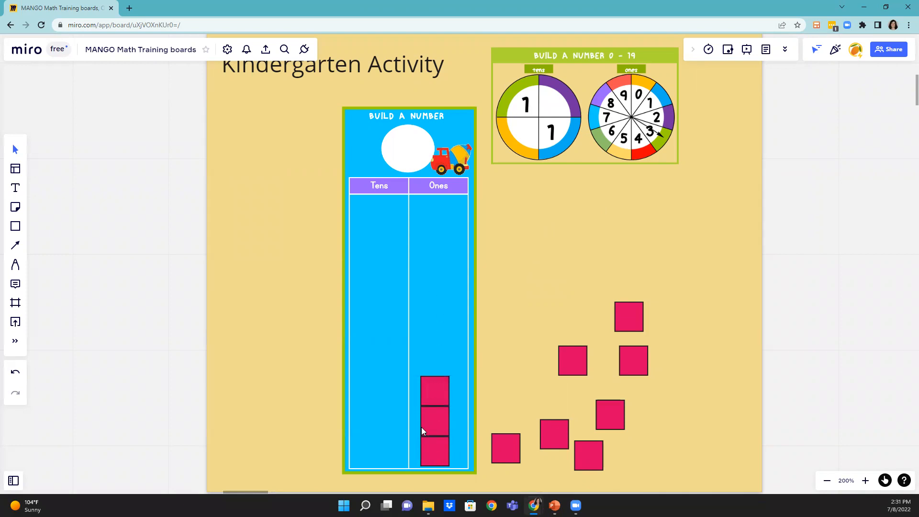
With the Pen tool, handwrite a 3 in the white number circle
click(15, 264)
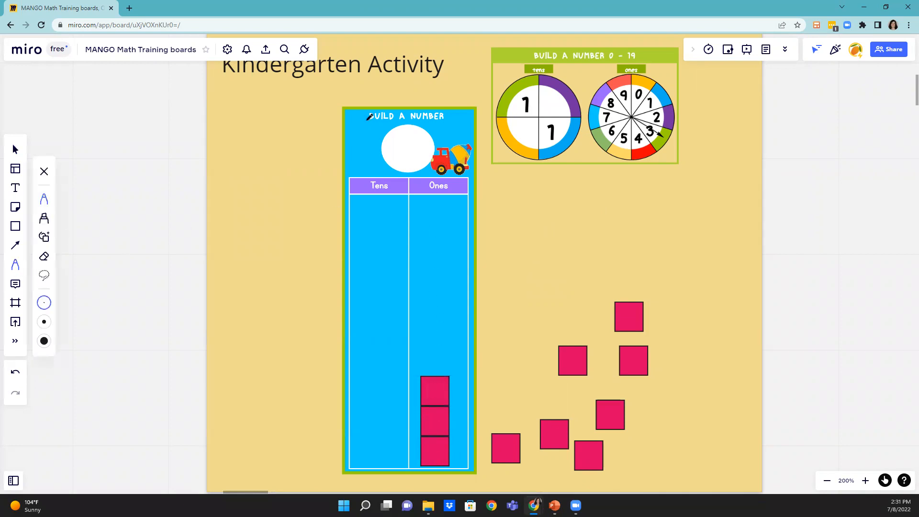
drag(398, 147, 417, 141)
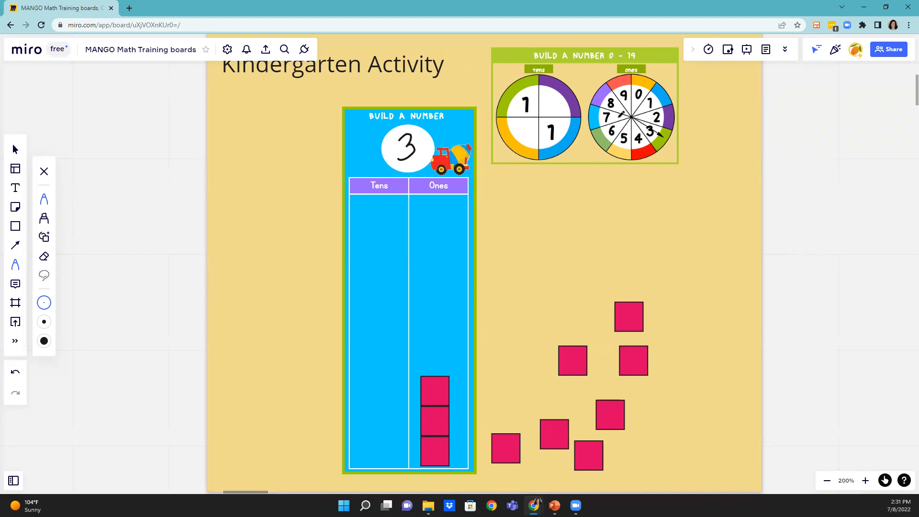
mouse_move(448, 317)
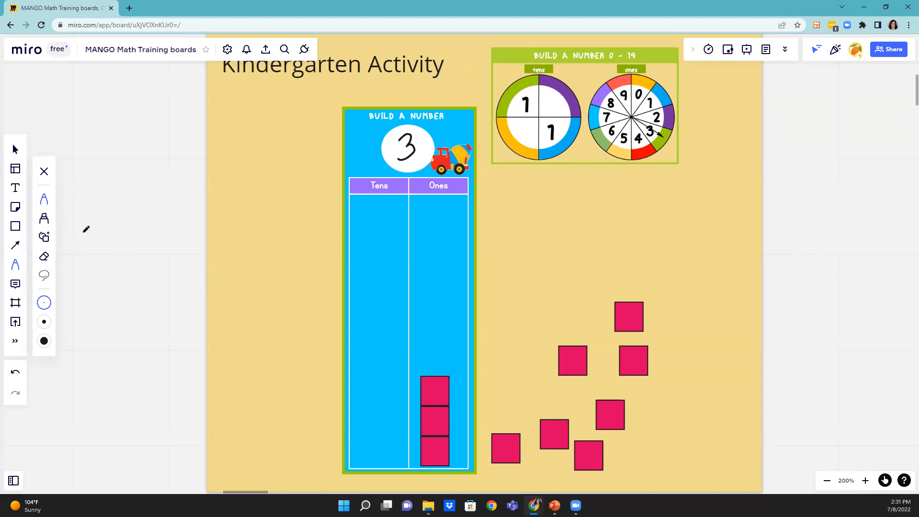
mouse_move(16, 154)
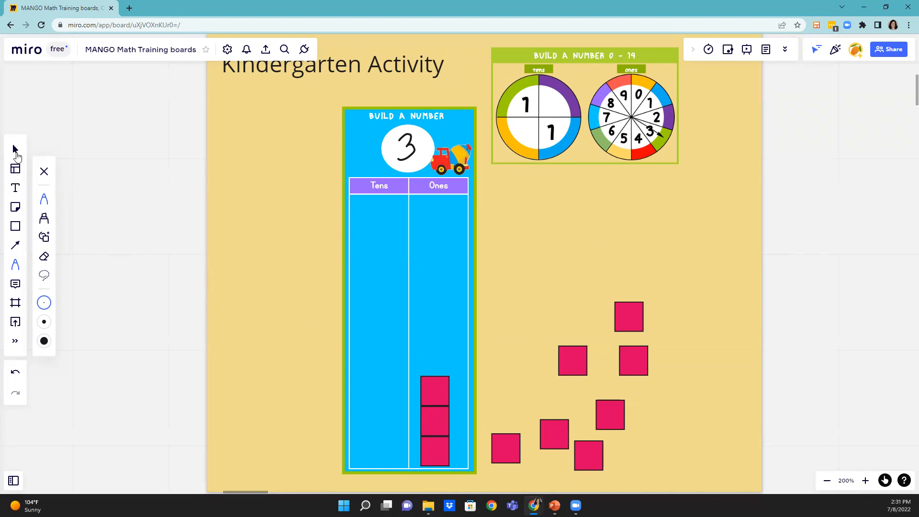
mouse_move(15, 150)
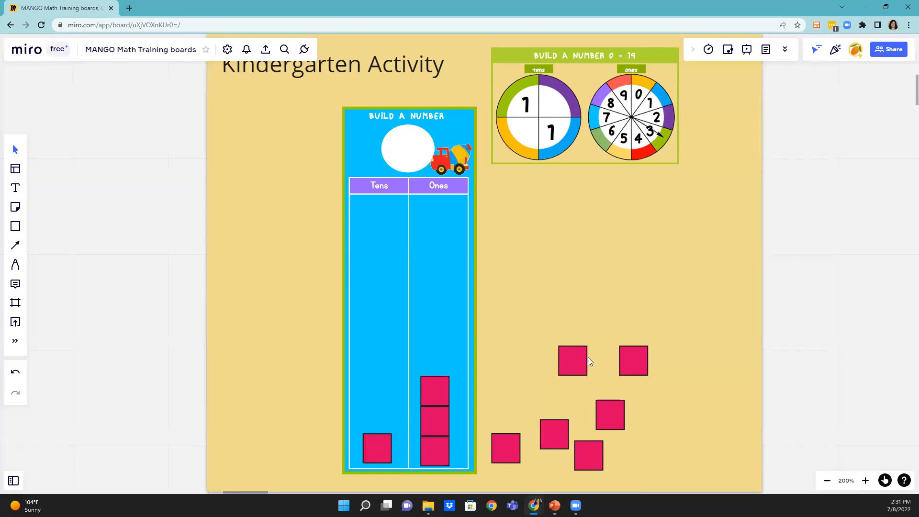
Stack two more pink tiles onto the Tens column tile to form a tower
drag(573, 360, 377, 448)
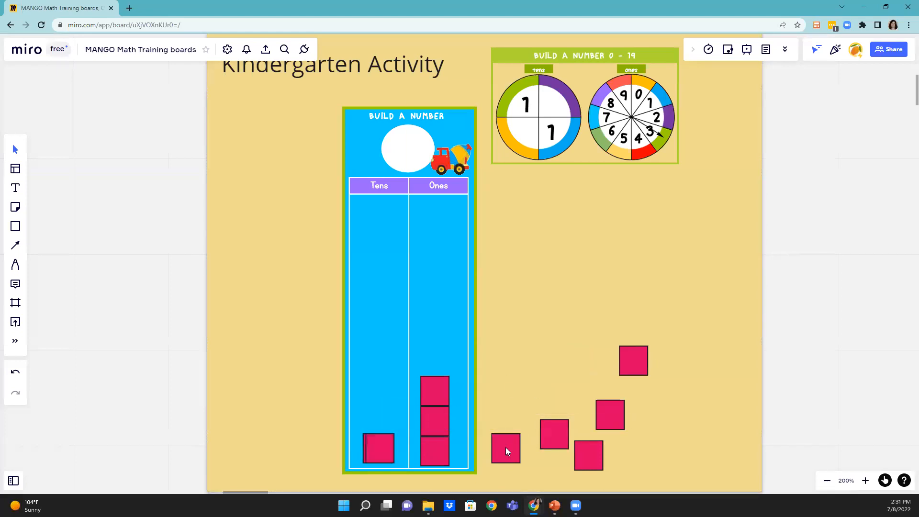
drag(506, 447, 378, 447)
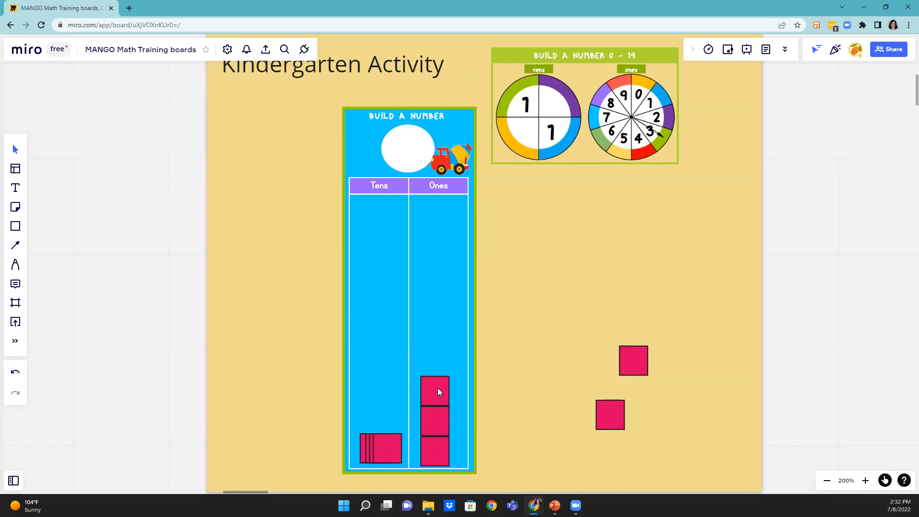
mouse_move(426, 417)
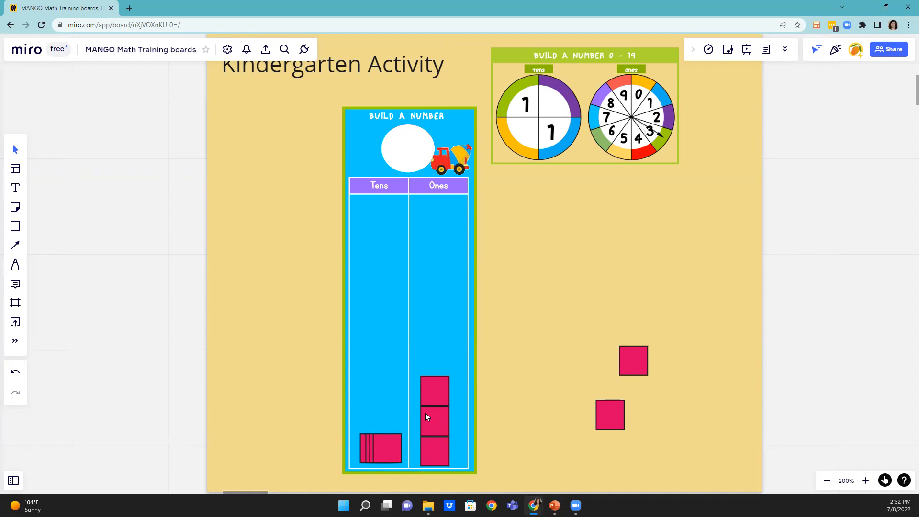
mouse_move(14, 267)
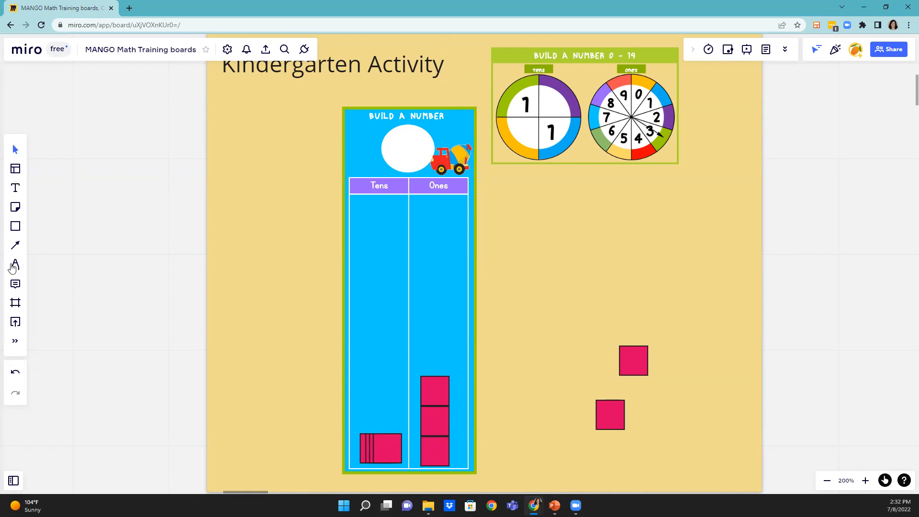
click(15, 264)
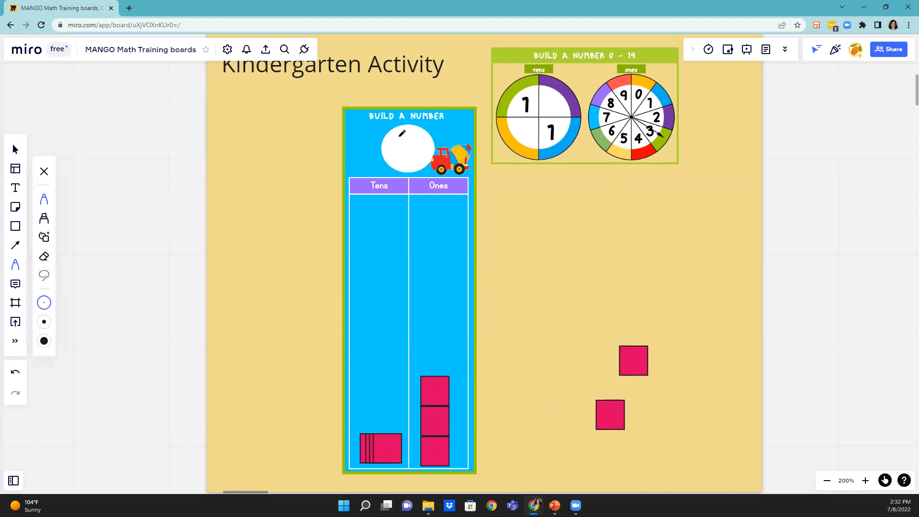